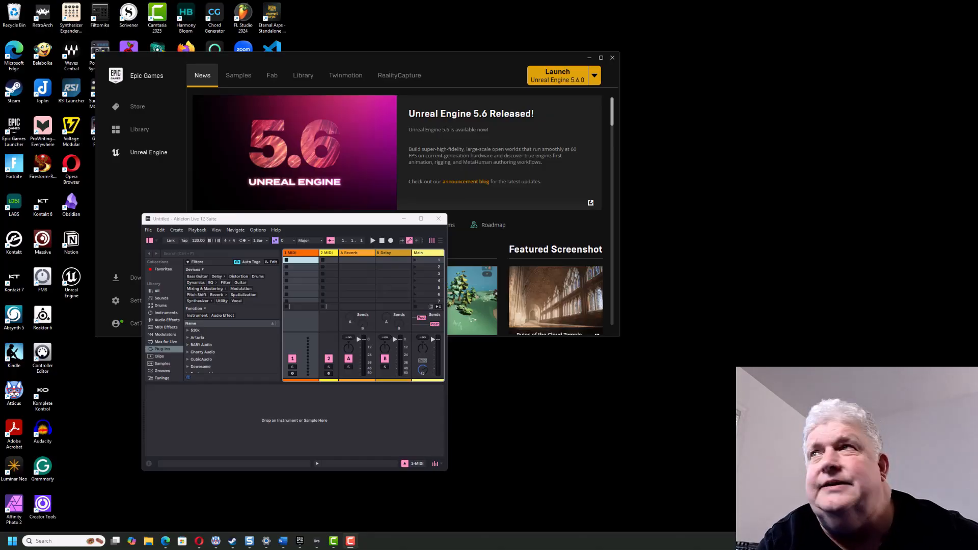
mouse_move(684, 393)
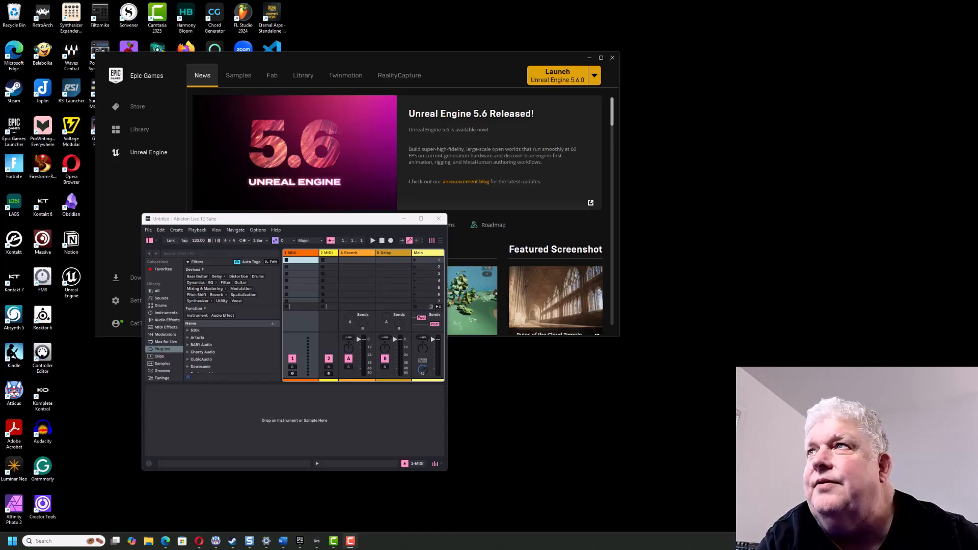
mouse_move(304, 56)
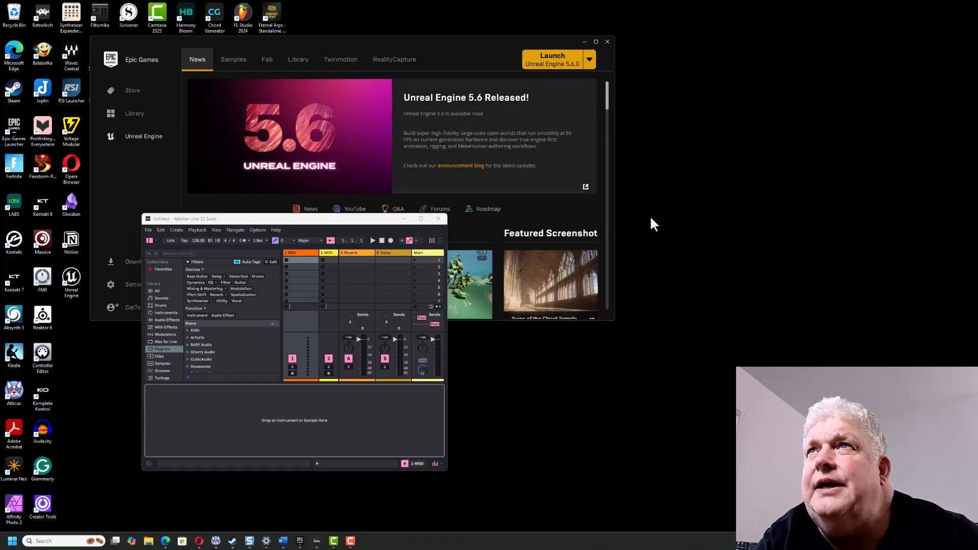
- From the desktop context menu, reach the Display page's Scale & layout section showing 100% scale
right_click(654, 224)
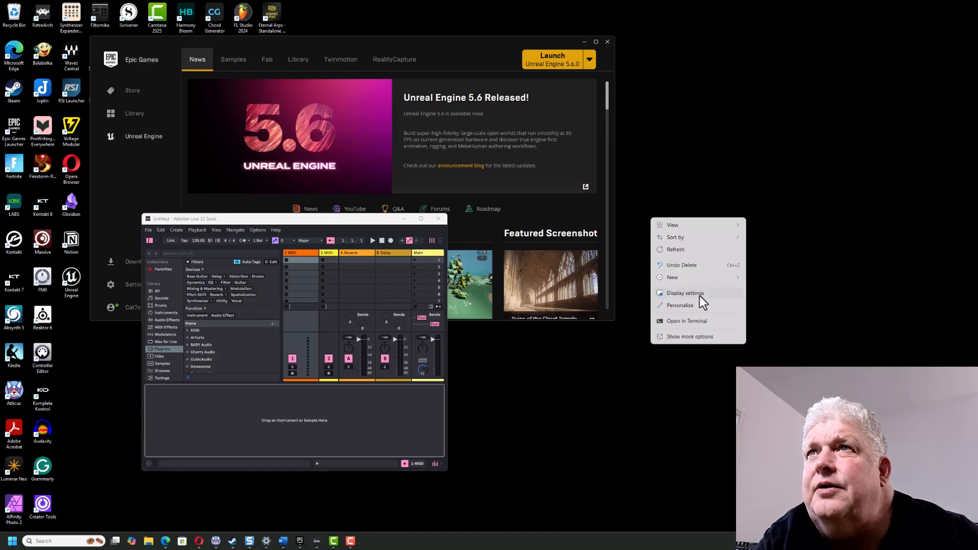
left_click(684, 293)
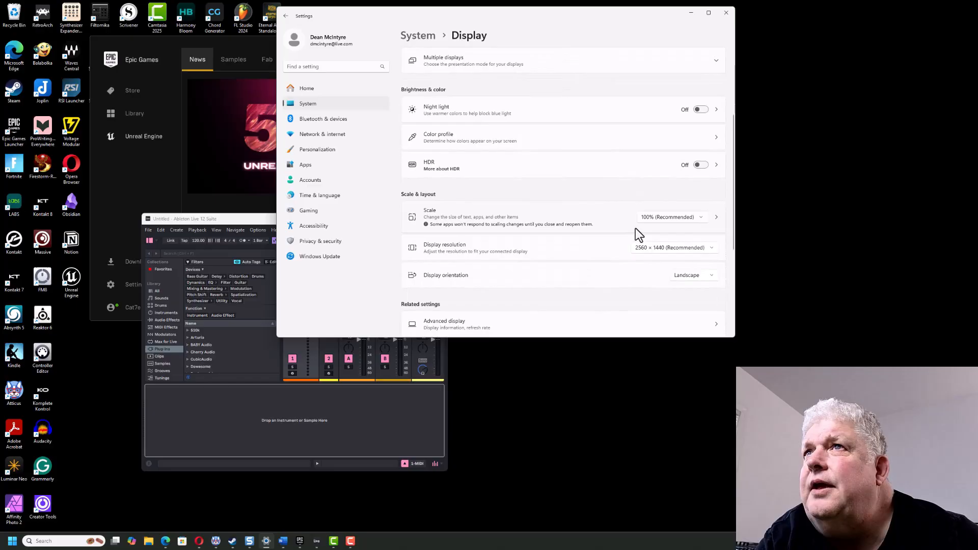
scroll("down", 3)
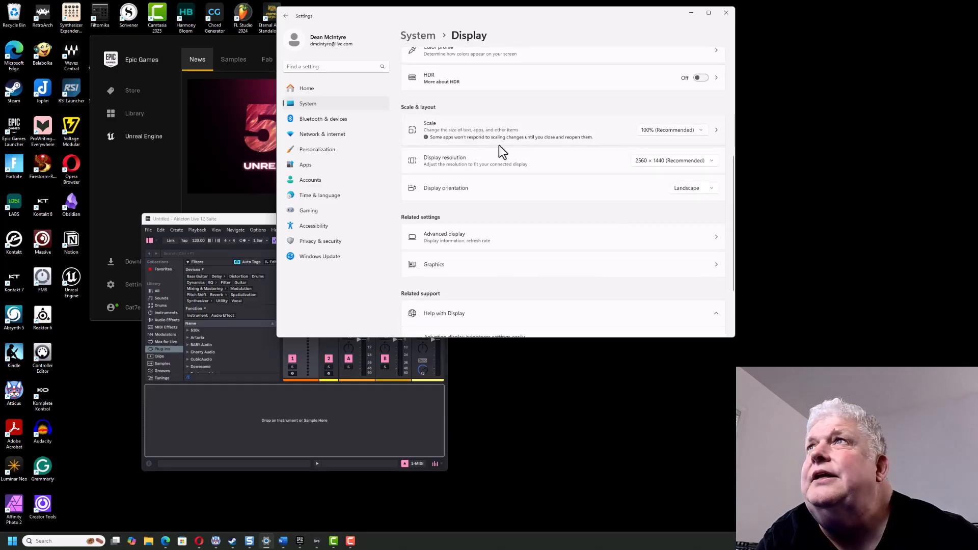
mouse_move(474, 143)
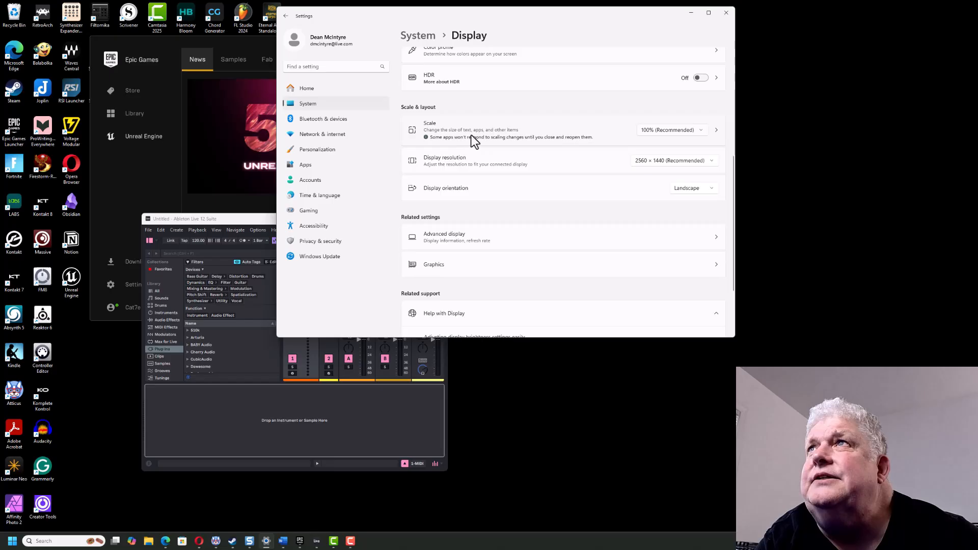
mouse_move(505, 145)
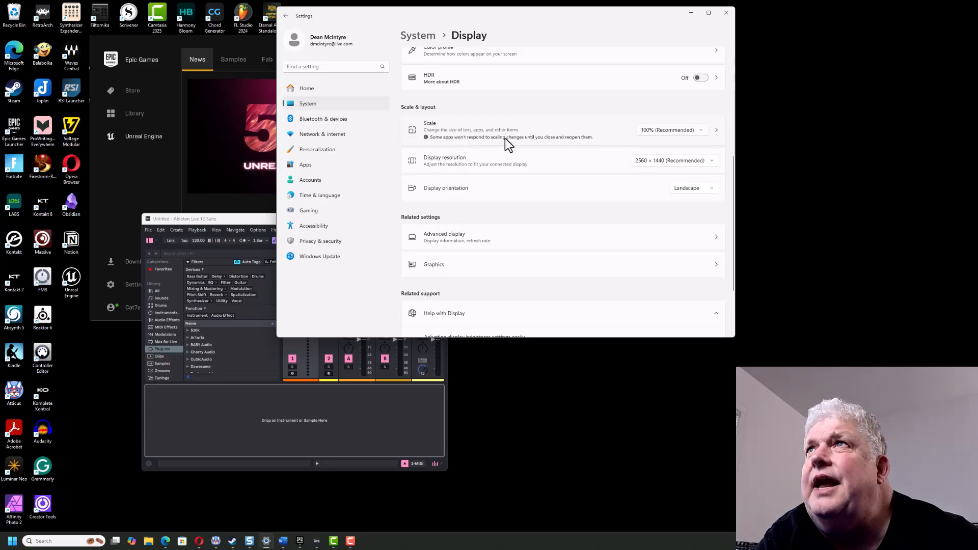
mouse_move(554, 168)
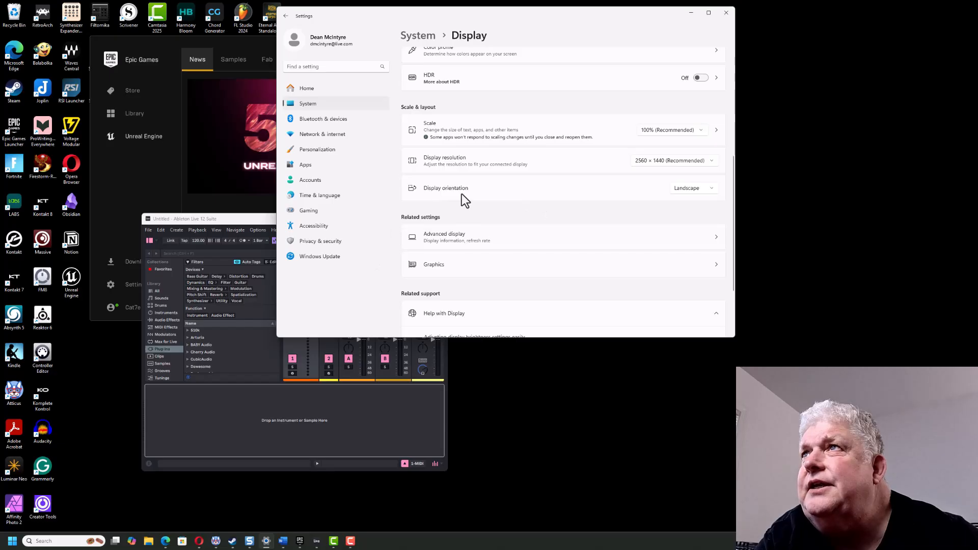
mouse_move(49, 235)
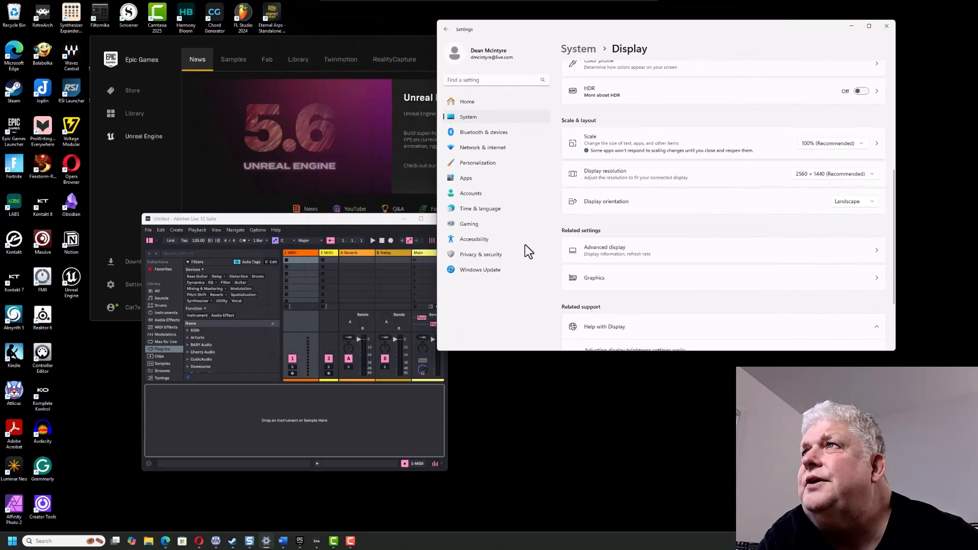
mouse_move(585, 375)
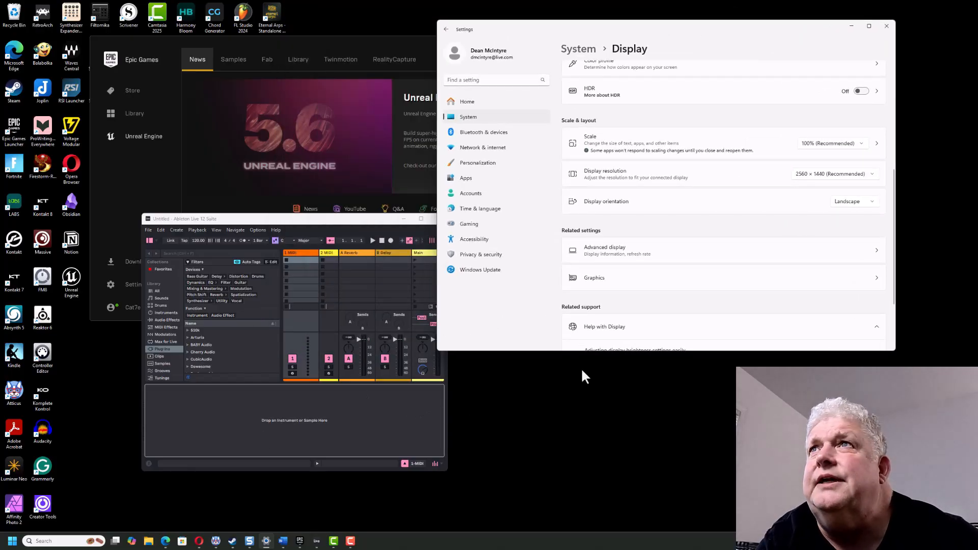
mouse_move(724, 214)
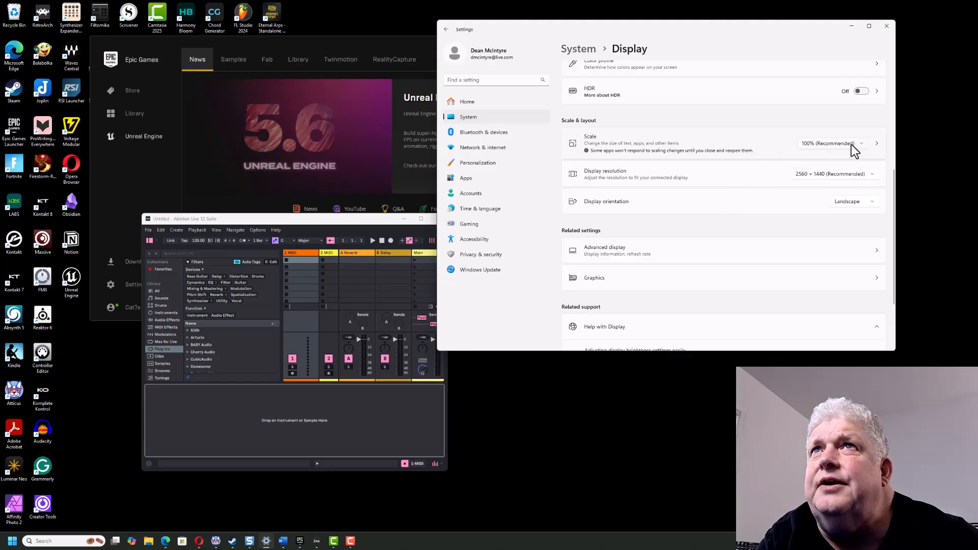
- Choose 150% from the Scale list, up from 100%
left_click(832, 142)
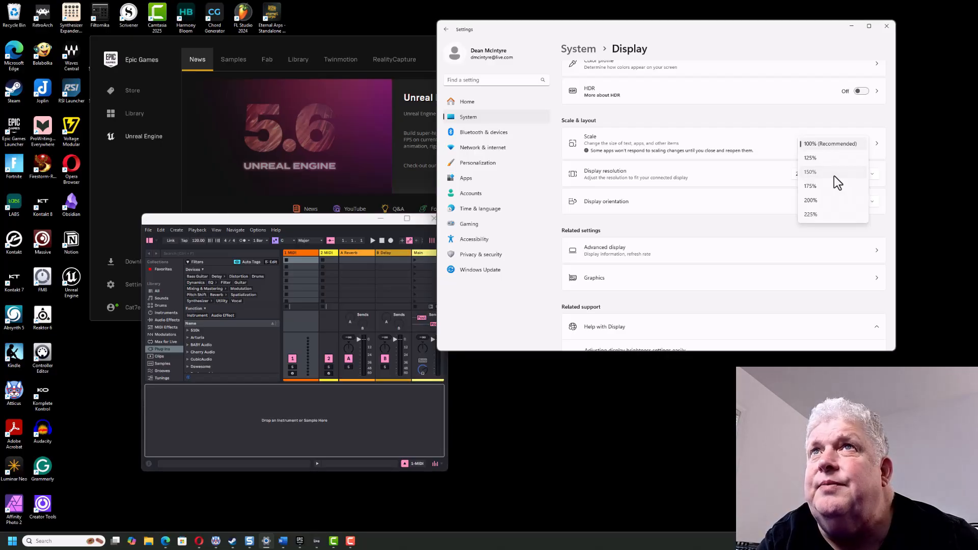
left_click(809, 171)
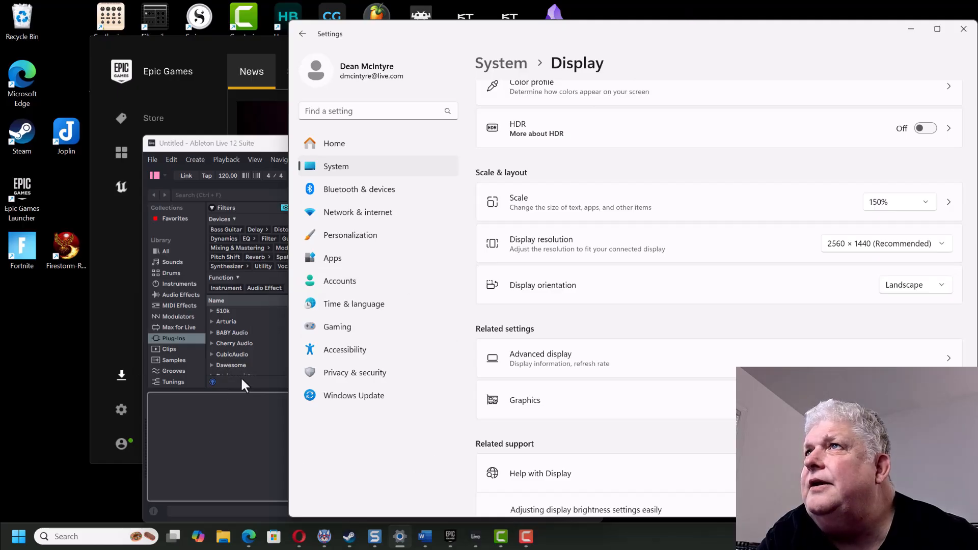
mouse_move(151, 327)
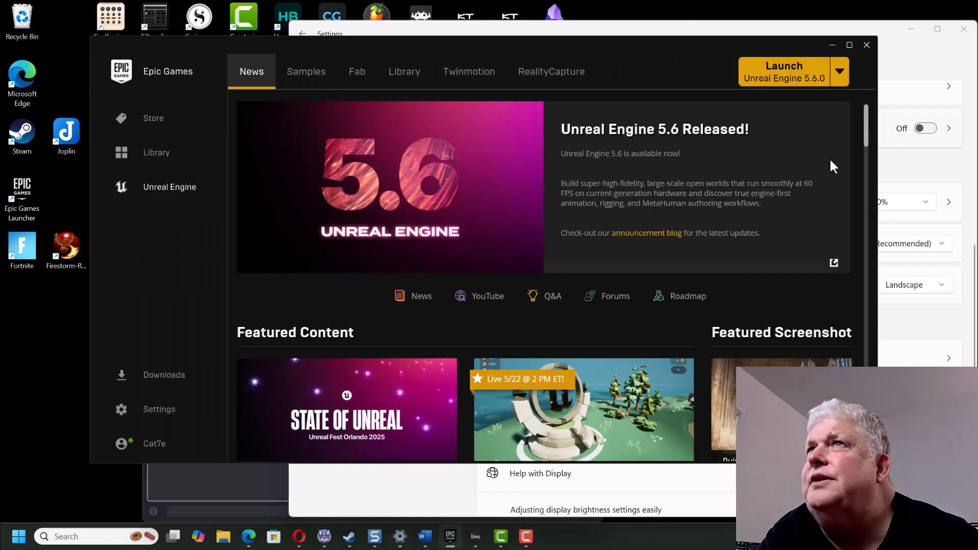
- Show Ableton Live 12 Suite full-screen at 150% scale, then minimize it to reveal Epic Games Launcher
left_click(475, 536)
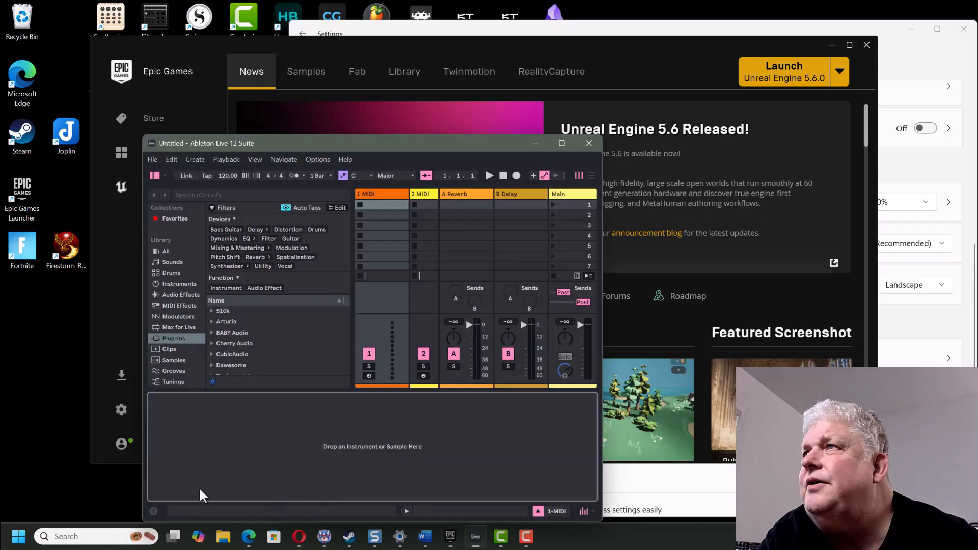
left_click(561, 143)
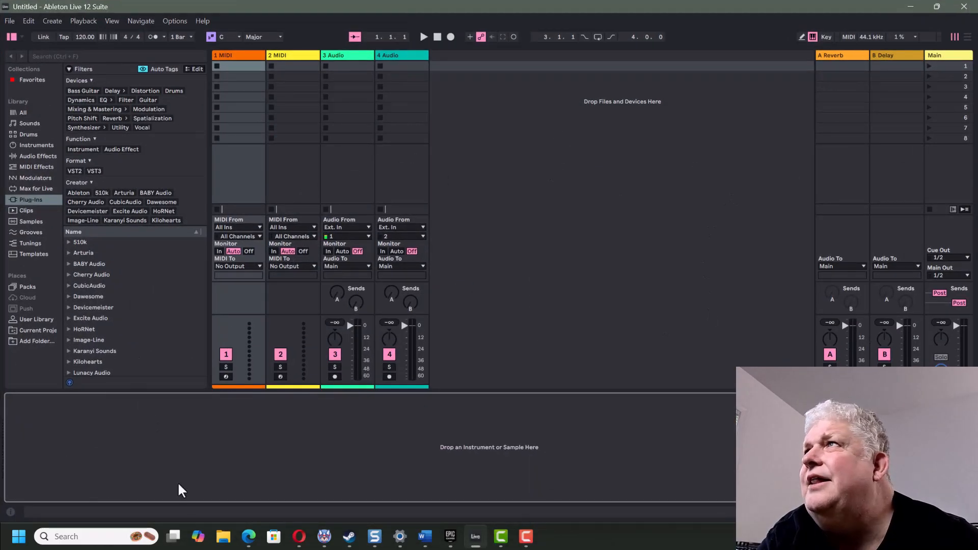
mouse_move(554, 278)
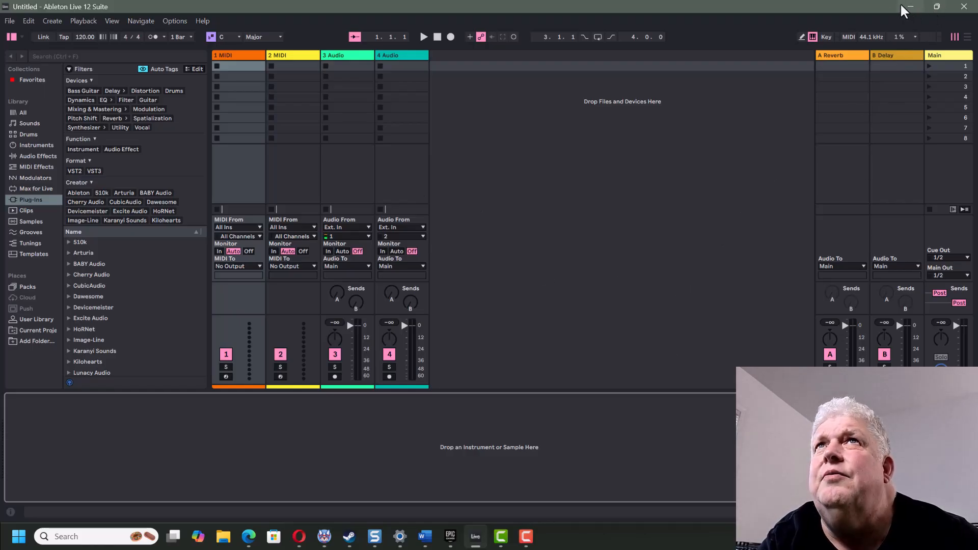
left_click(450, 536)
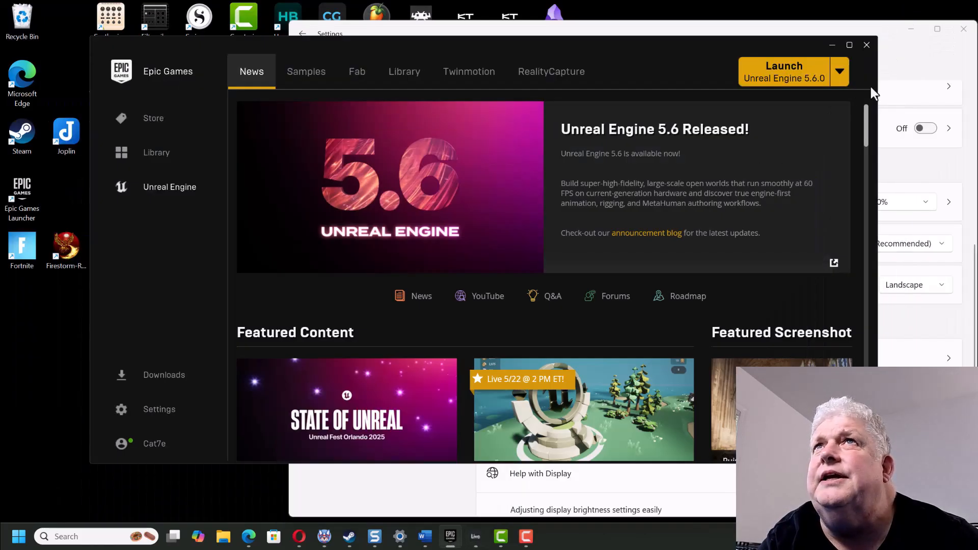